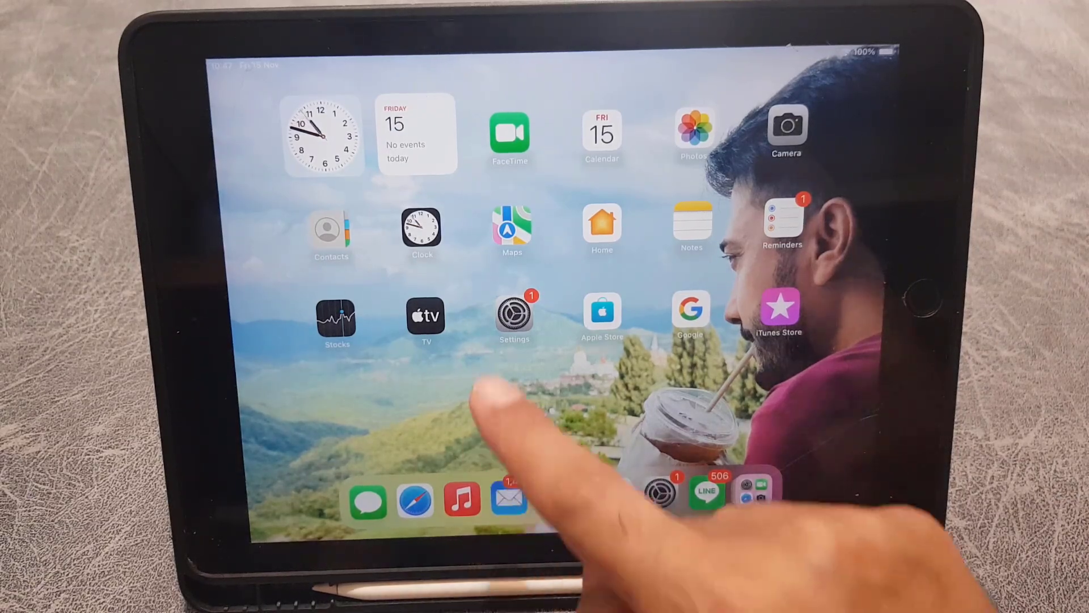
Step: Launch Settings from the Home Screen, landing on the Apple ID page
click(514, 316)
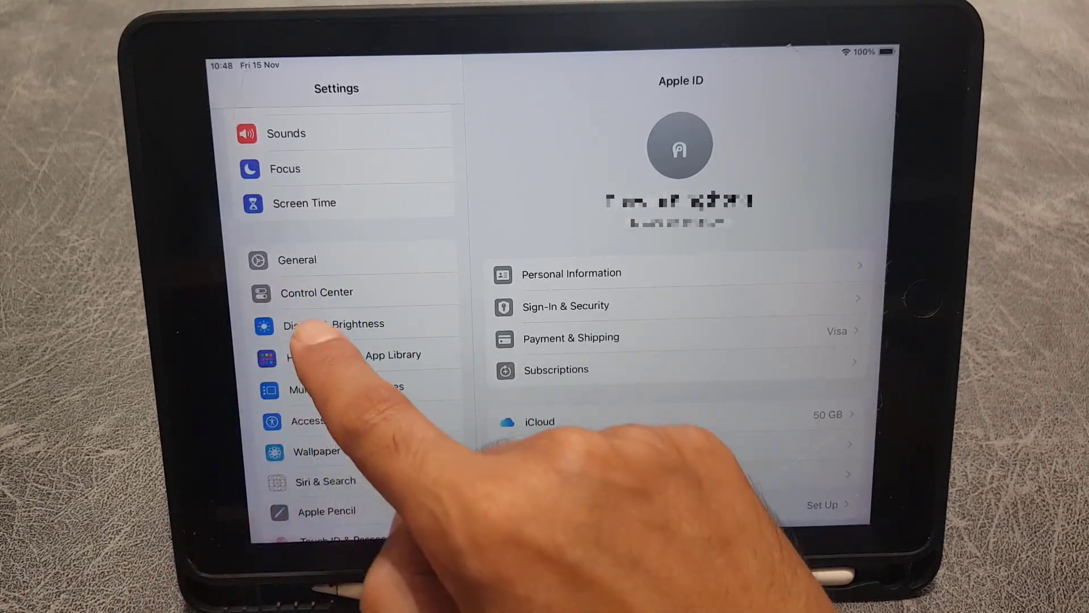
Step: In Display & Brightness, leave Light appearance selected with Automatic switching turned off
click(332, 323)
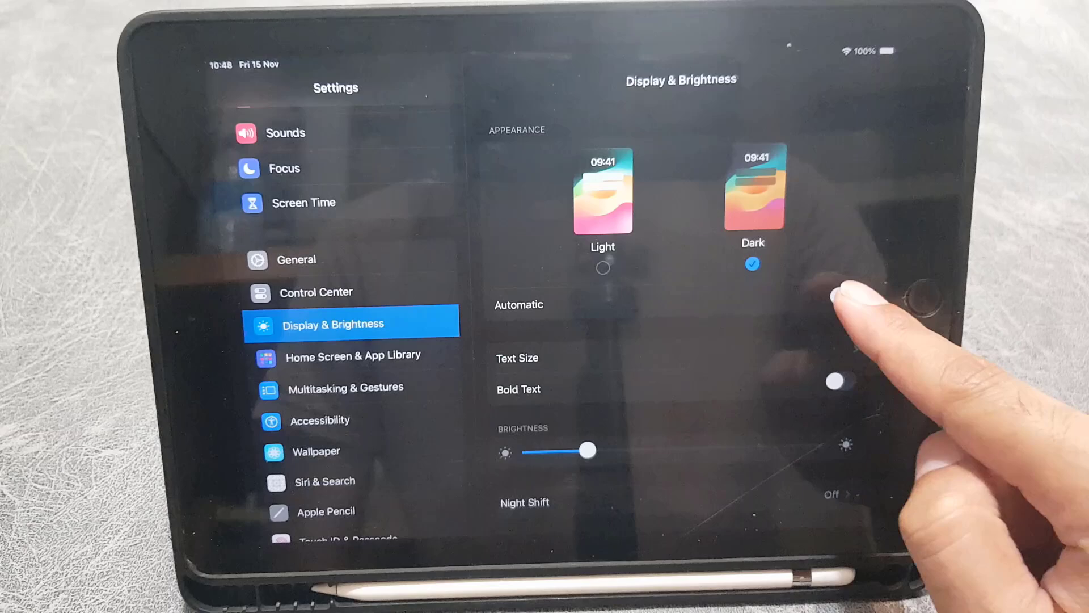
click(845, 297)
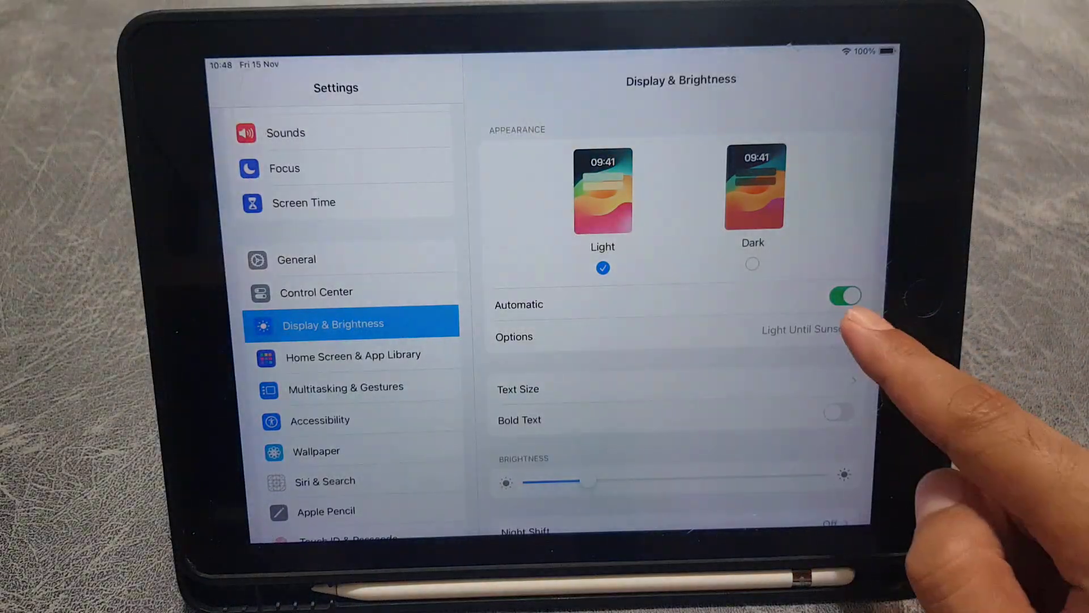
click(844, 296)
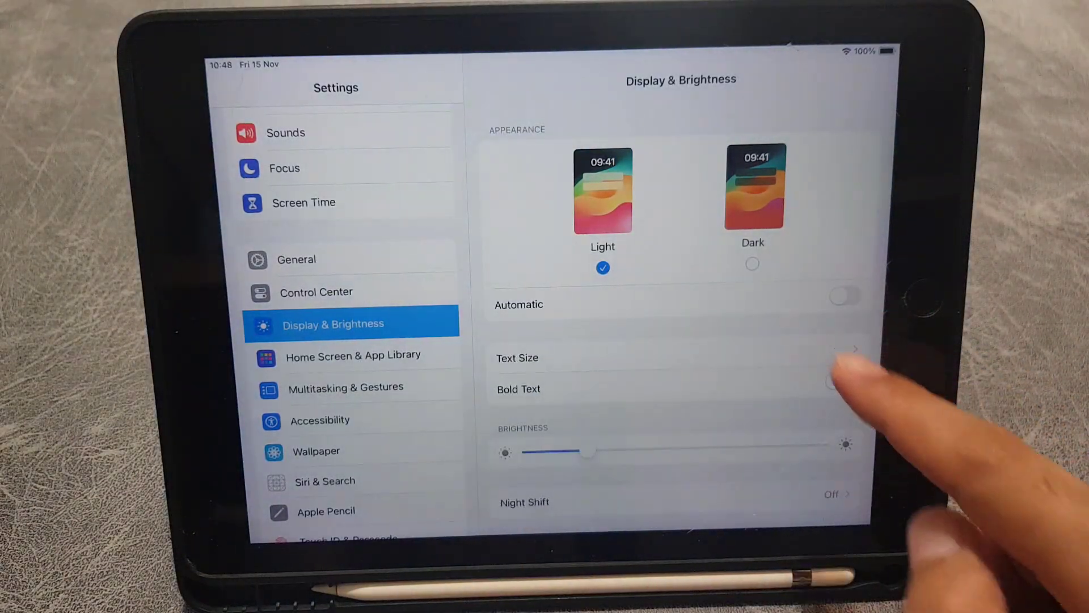